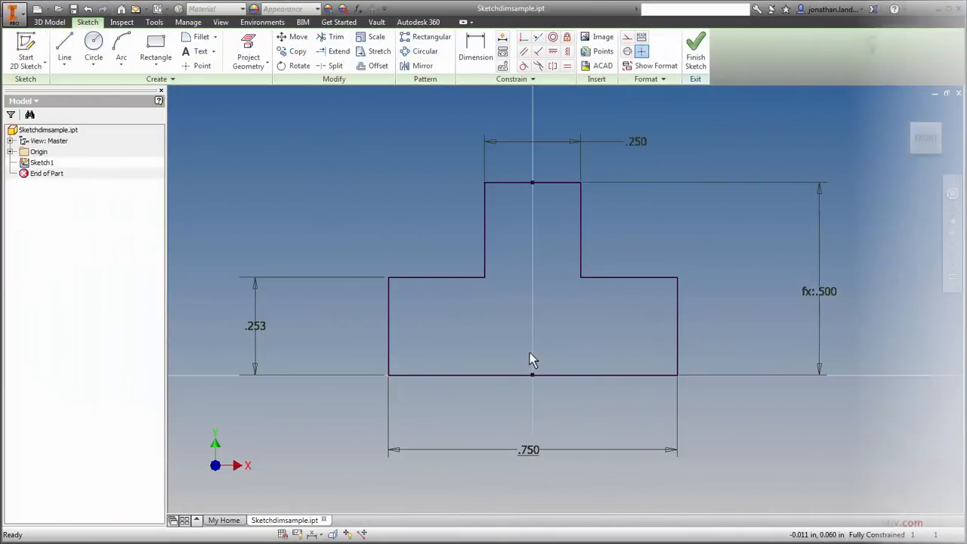
mouse_move(513, 367)
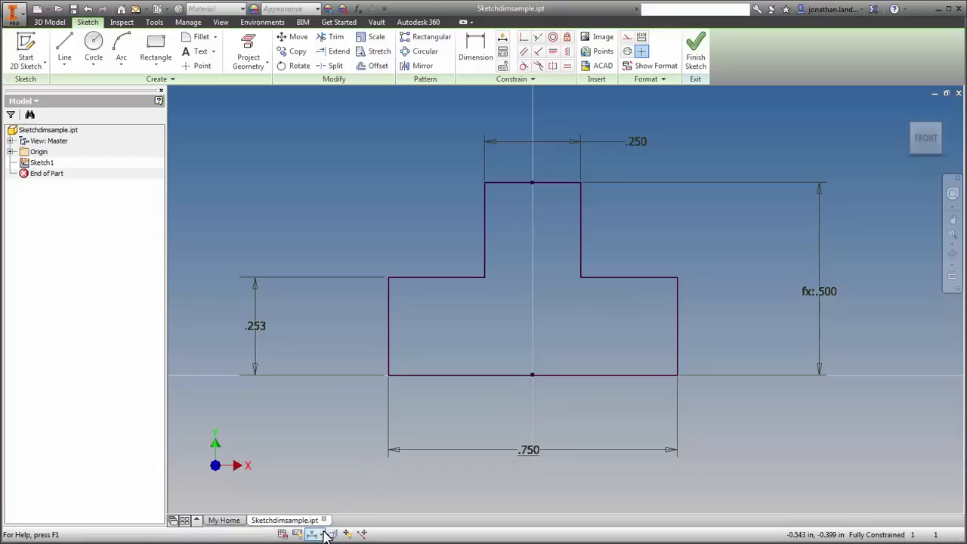
Open the status bar Dimension Display list: Value, Name, Expression, Tolerance, Precise Value
left_click(312, 534)
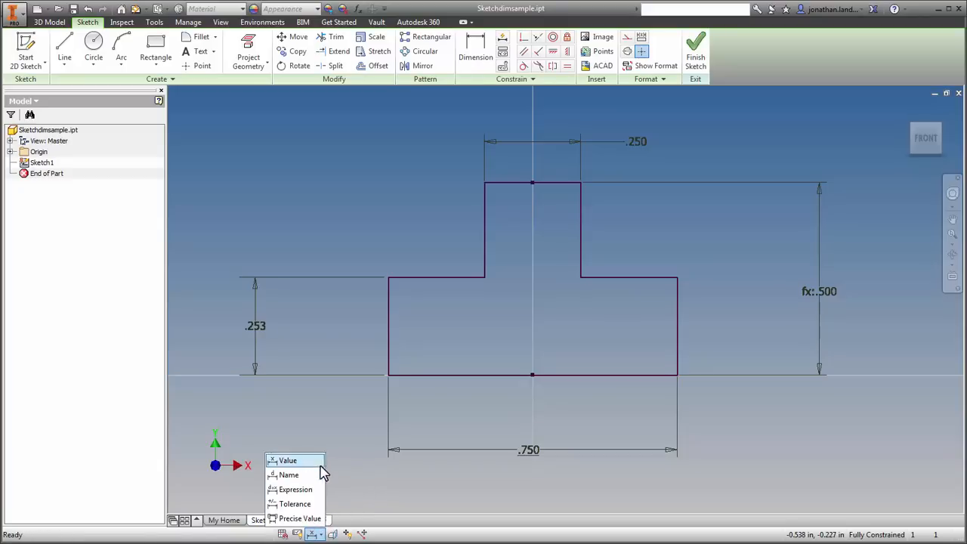
mouse_move(332, 487)
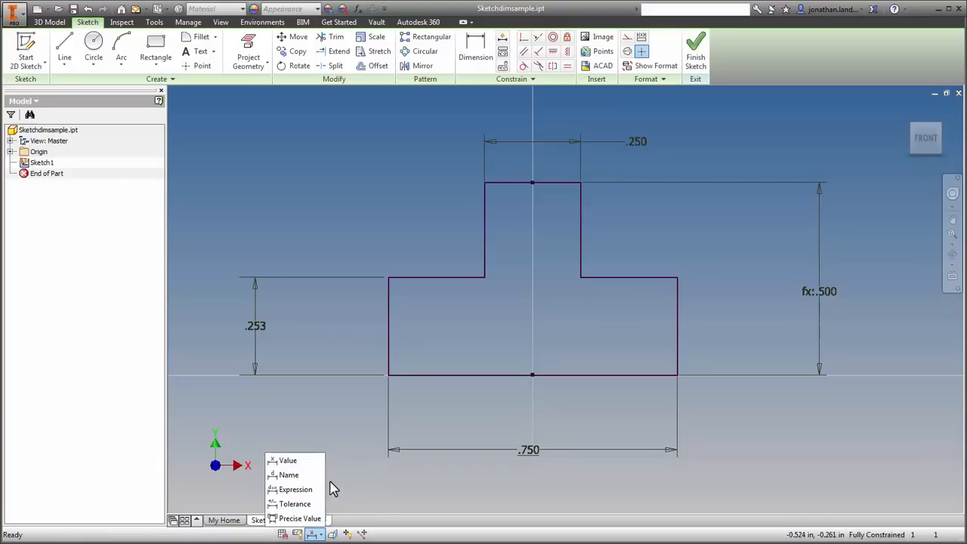
mouse_move(340, 504)
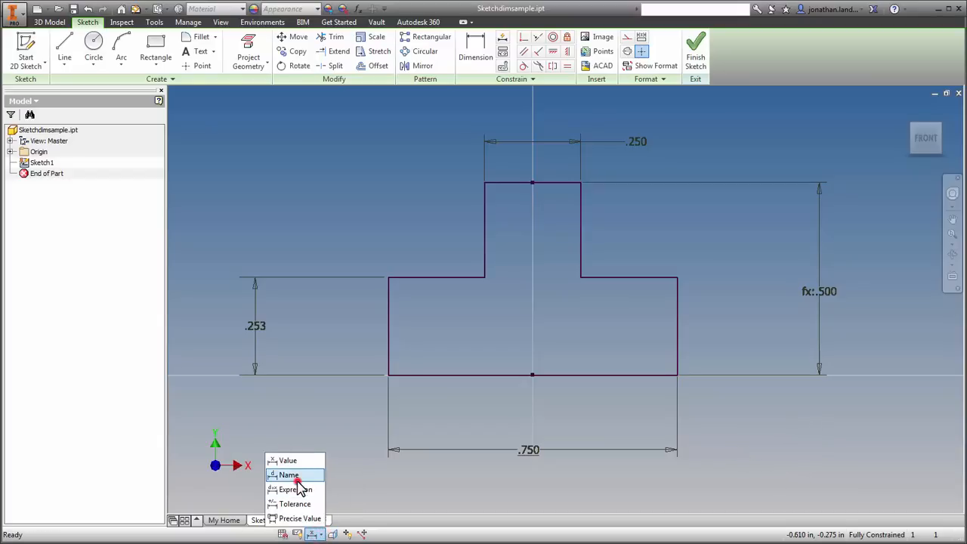
Switch the dimension display to Name, showing d0, d1, d3 and Rib_Width
left_click(289, 475)
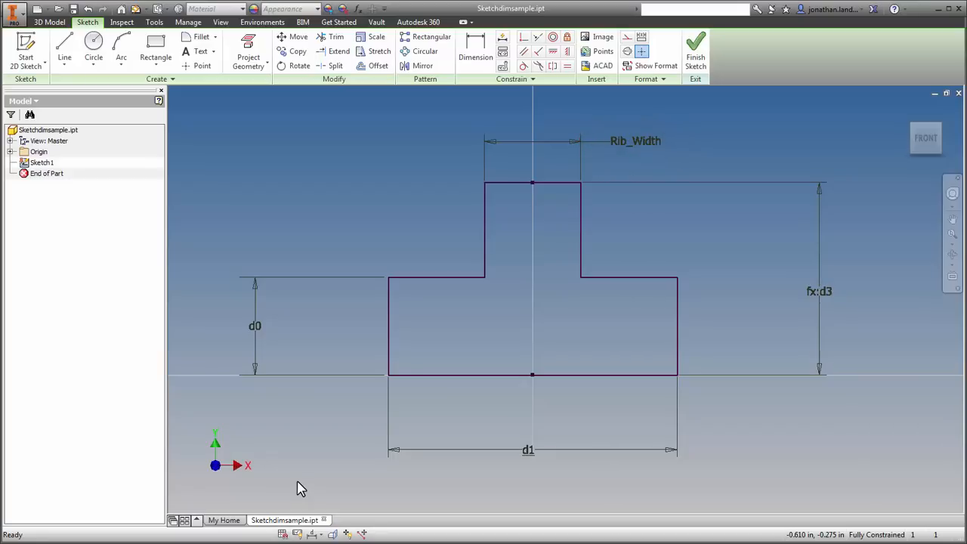
right_click(296, 487)
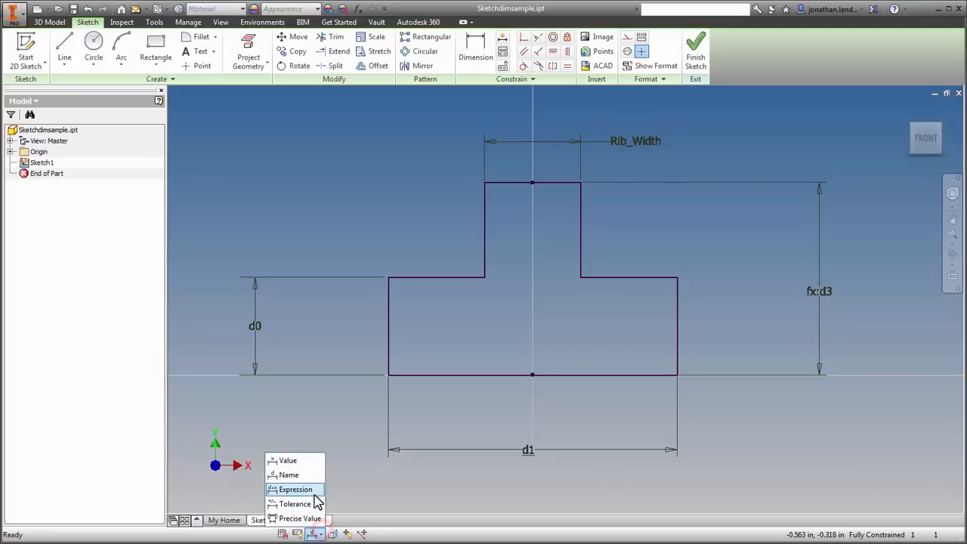
Switch dimensions to Expression display, e.g. d3 = Rib_Width * 2 ul and d1 = 0.75 in
left_click(295, 489)
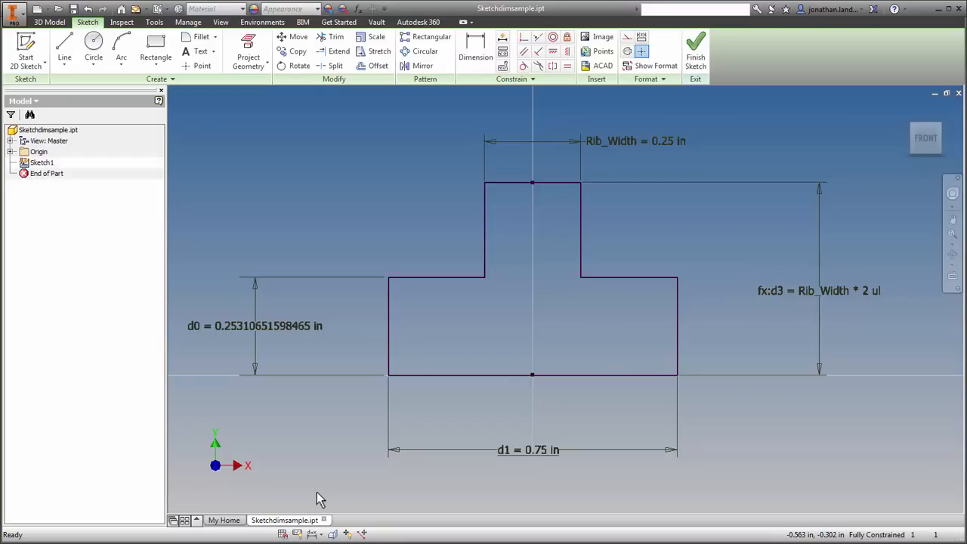
left_click(311, 534)
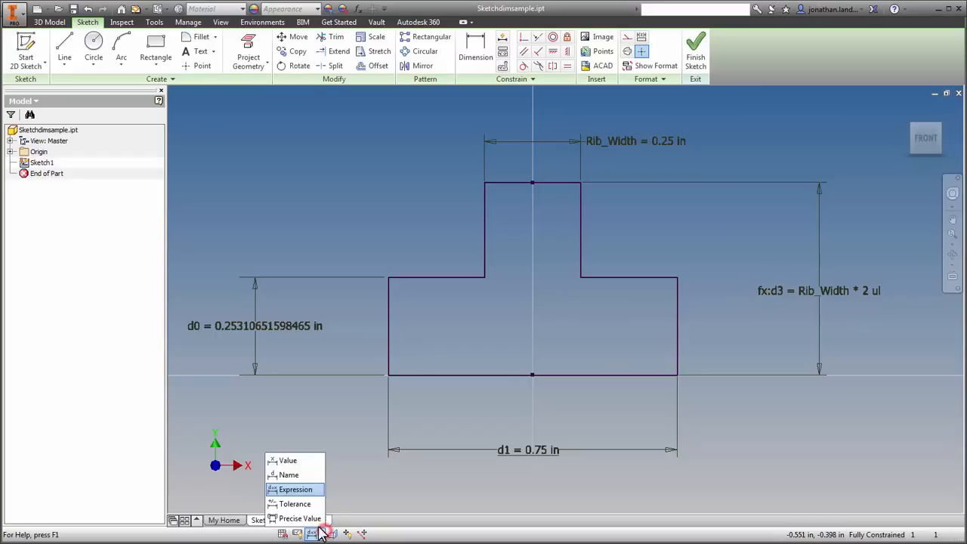